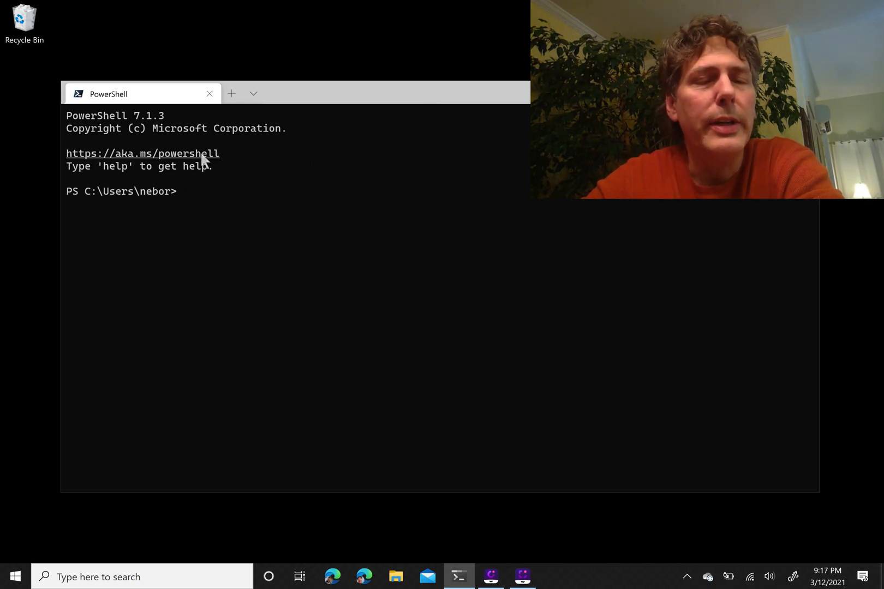
mouse_move(253, 230)
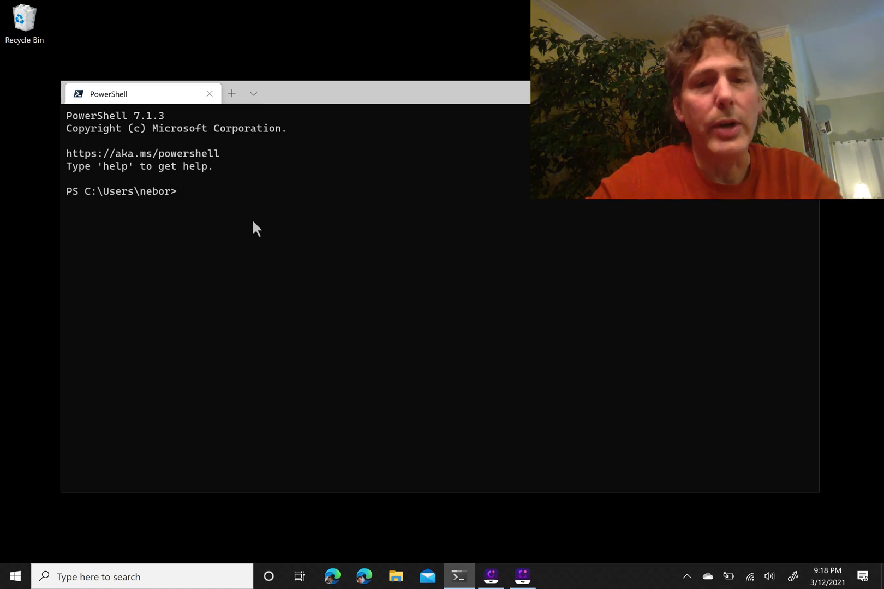
- Evaluate 3 + 5 to get 8 and echo the string "Hello World"
type("3 + 5")
type("\"He")
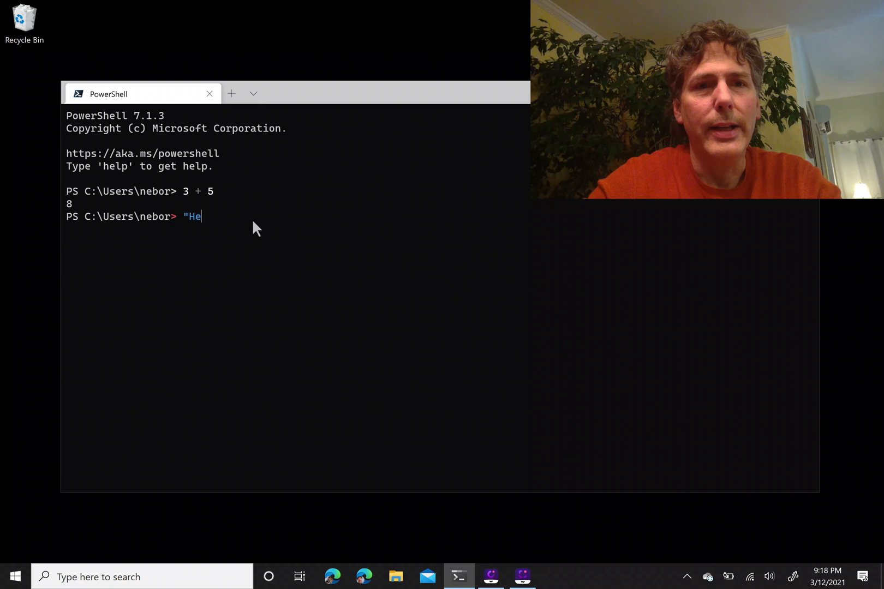
type("llo World\"")
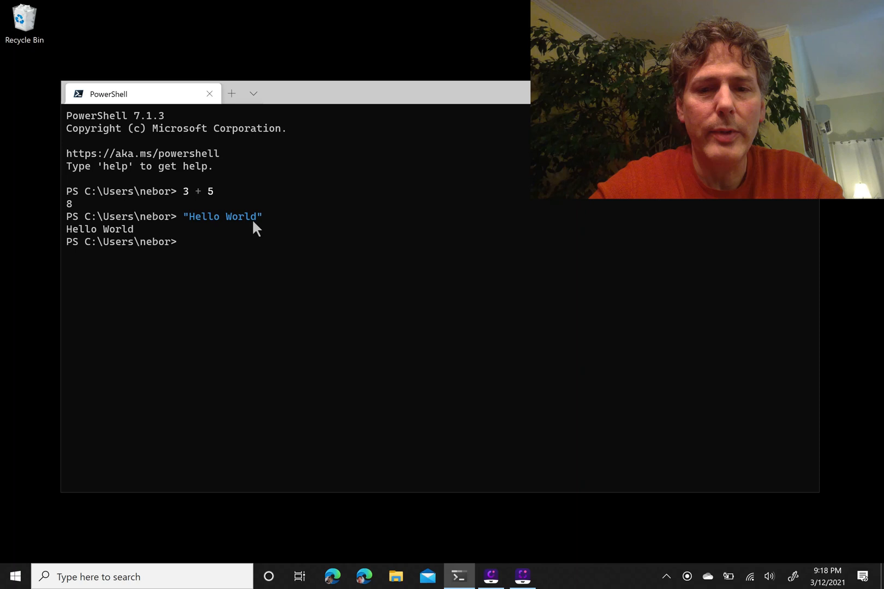
type("$")
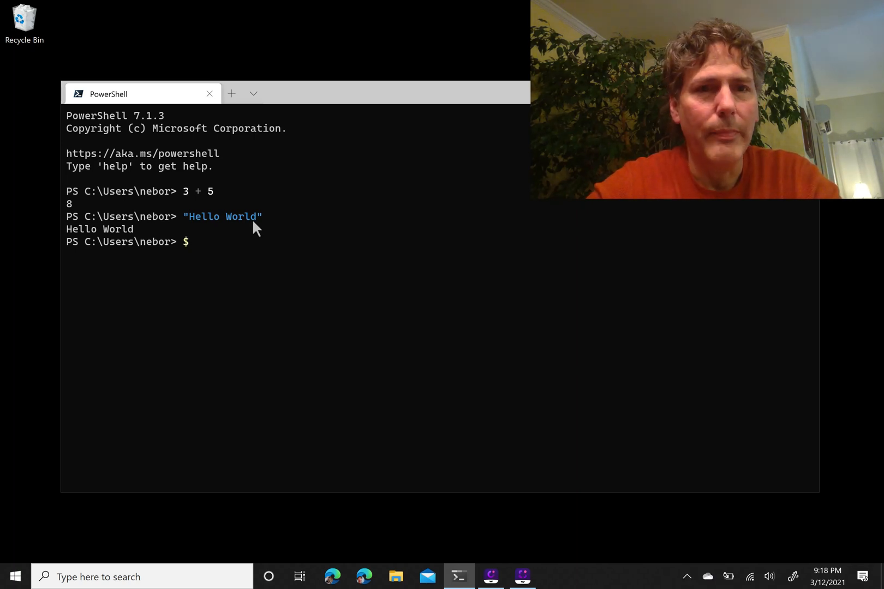
- Assign "Bob" to $name and print "Hello $name!" to get Hello Bob!
type("$na")
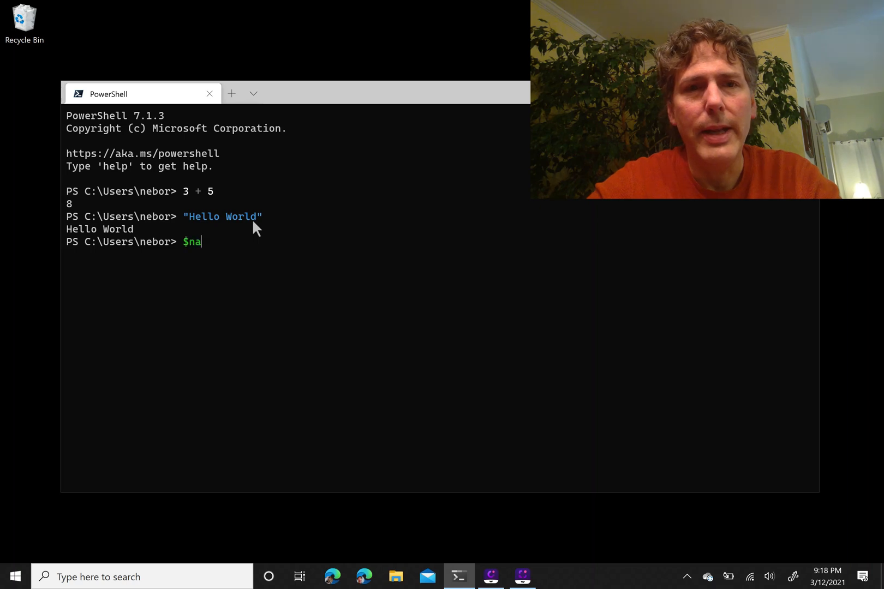
type("me =")
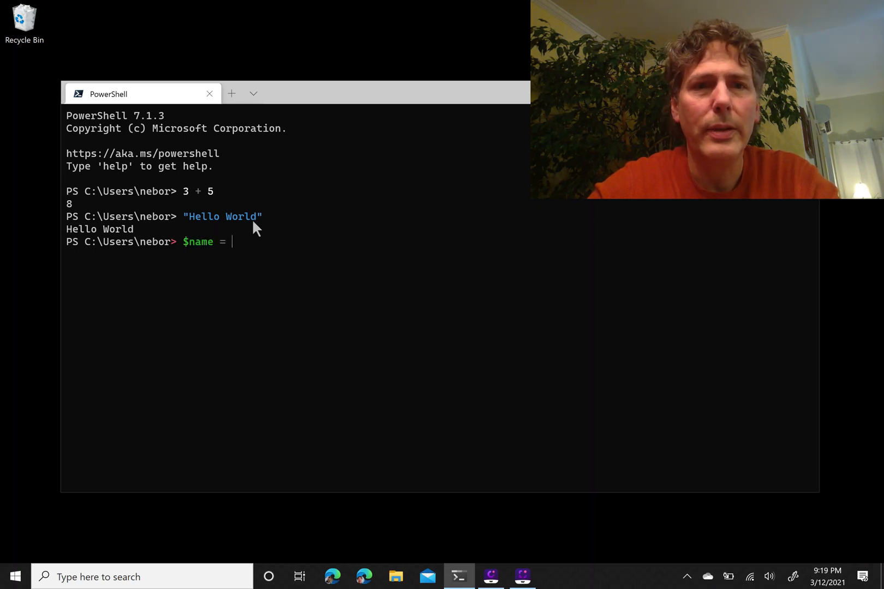
type("\"Bob\"")
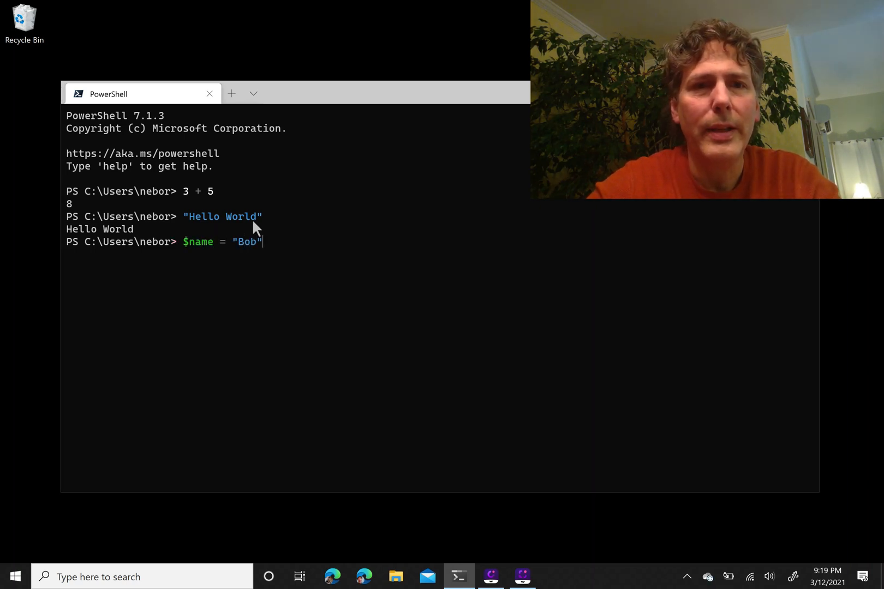
type("\"Hello")
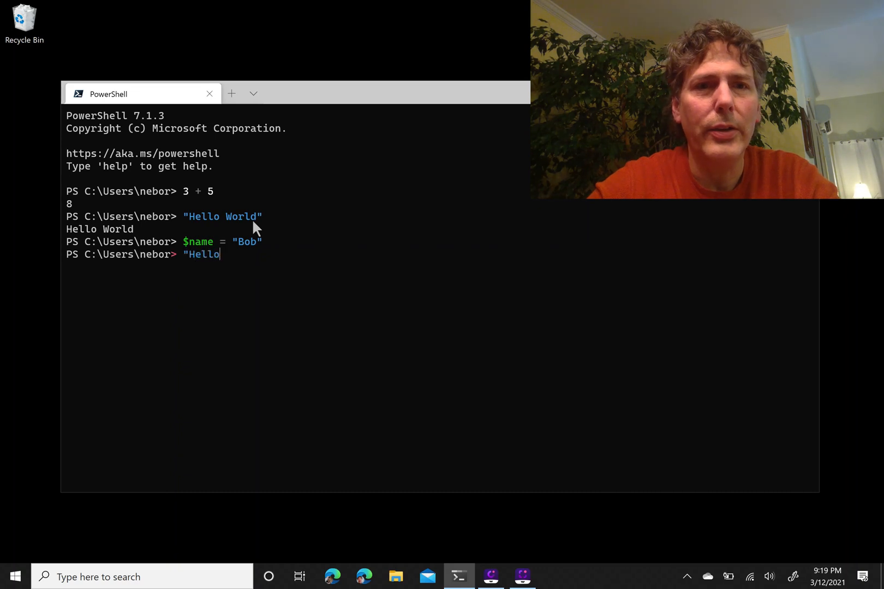
type("$name\"")
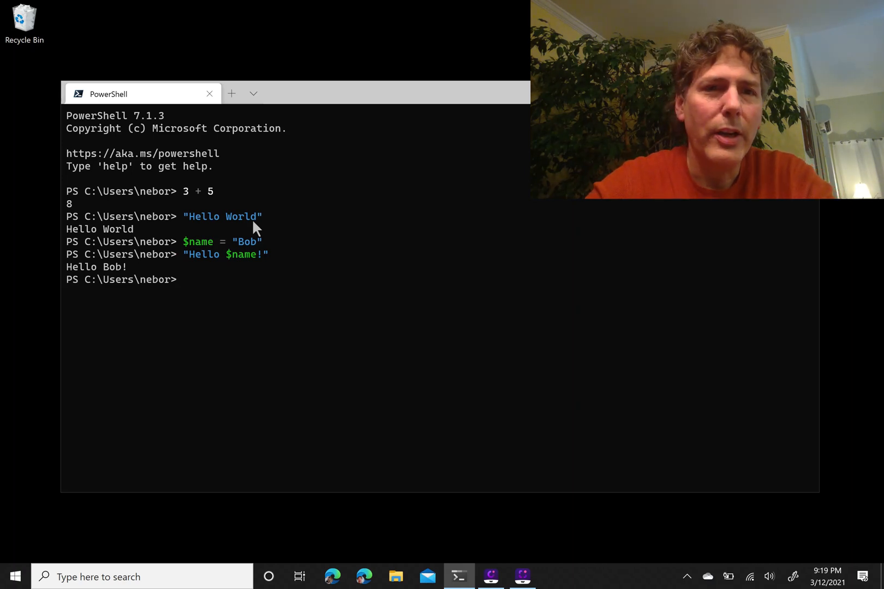
- Create a $names array holding "Fred" and "Wilma"
type("$names")
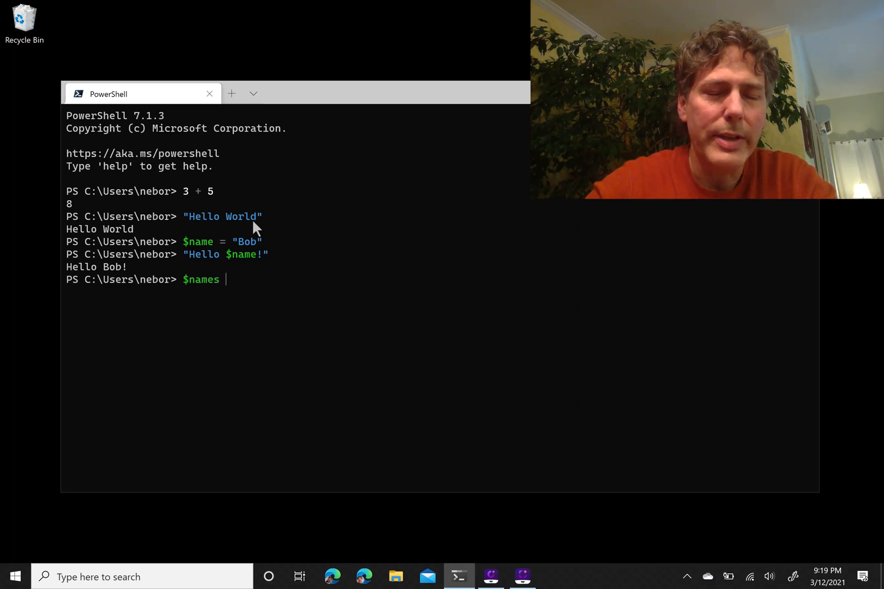
type("= \"Fred\"")
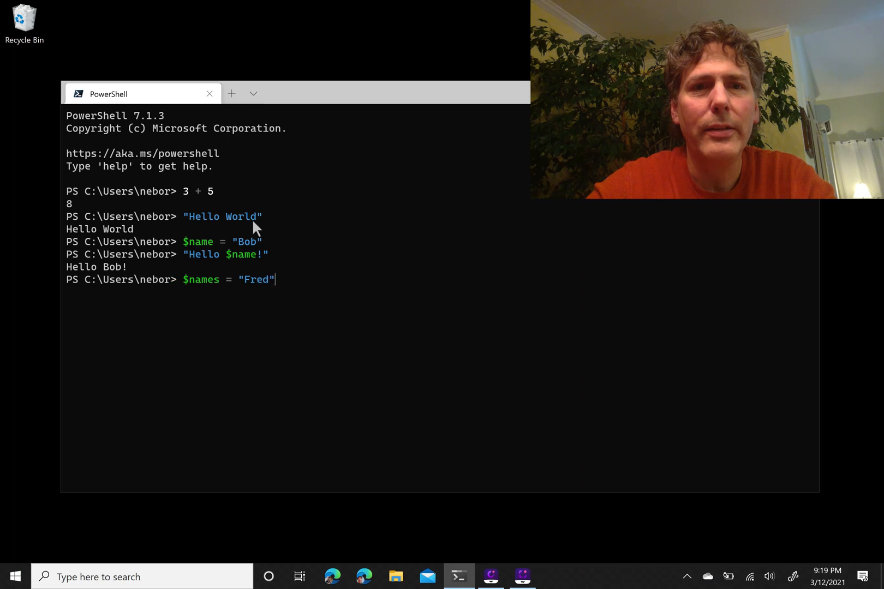
type(", \"Wilma\"")
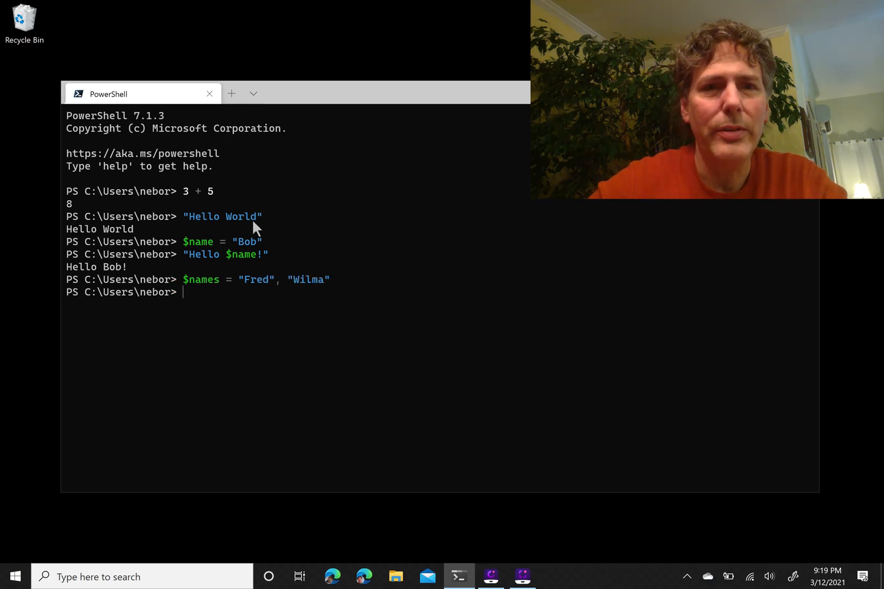
- Run foreach ($name in $names) { "Hello, $name!" } to greet Fred and Wilma
type("for")
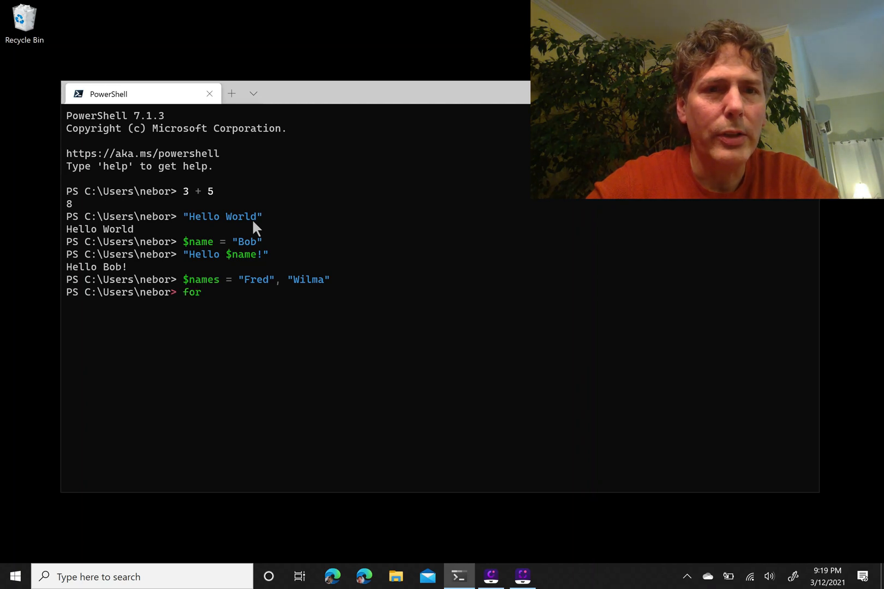
type("each (")
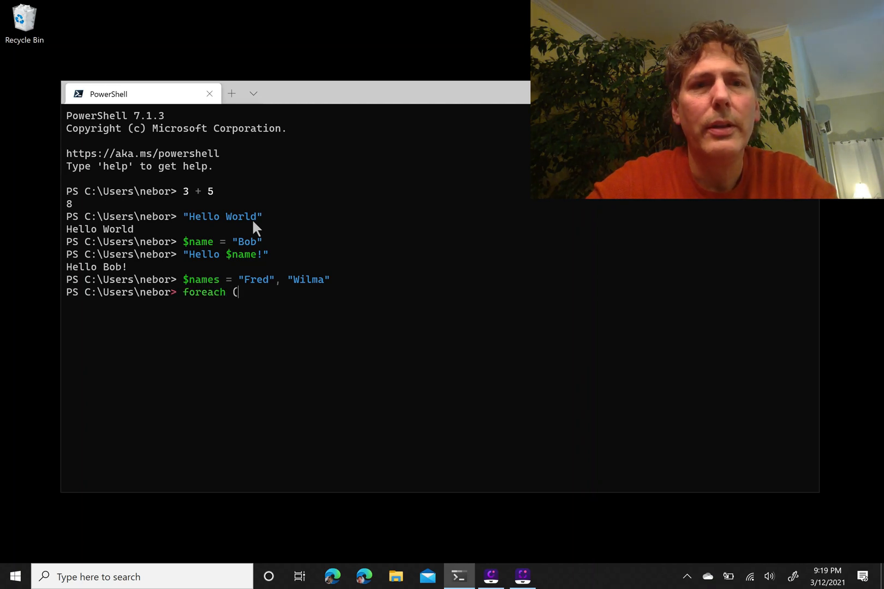
type("$name in $names")
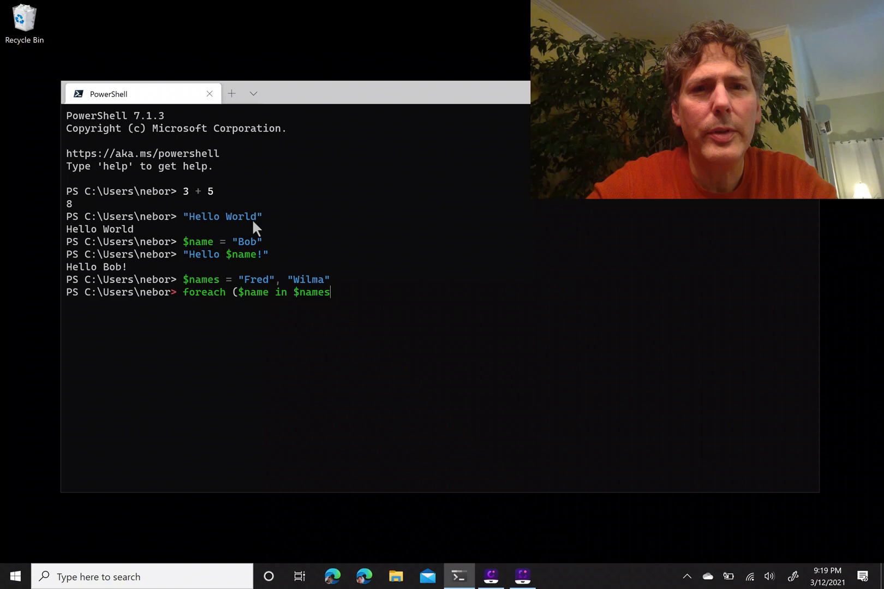
type(") { \"H")
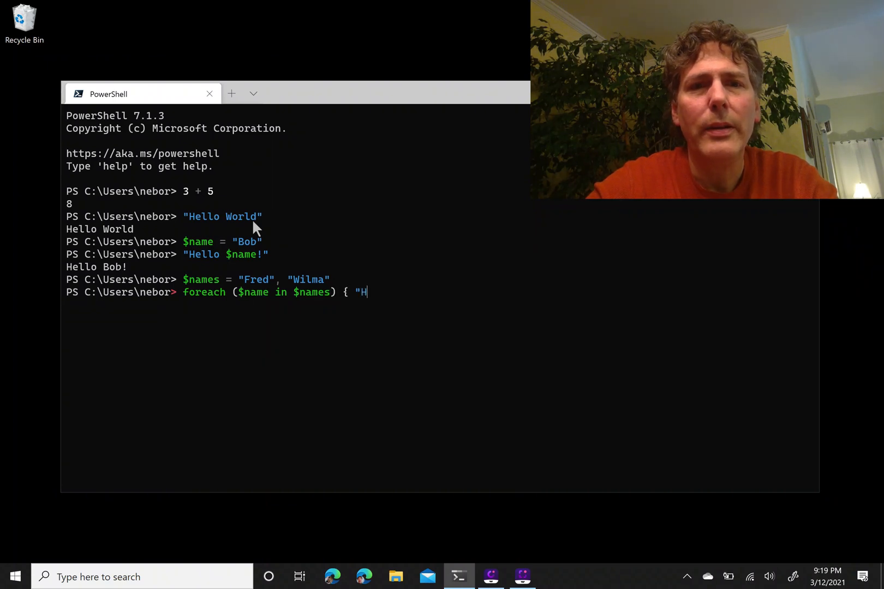
type("ello, $Nam")
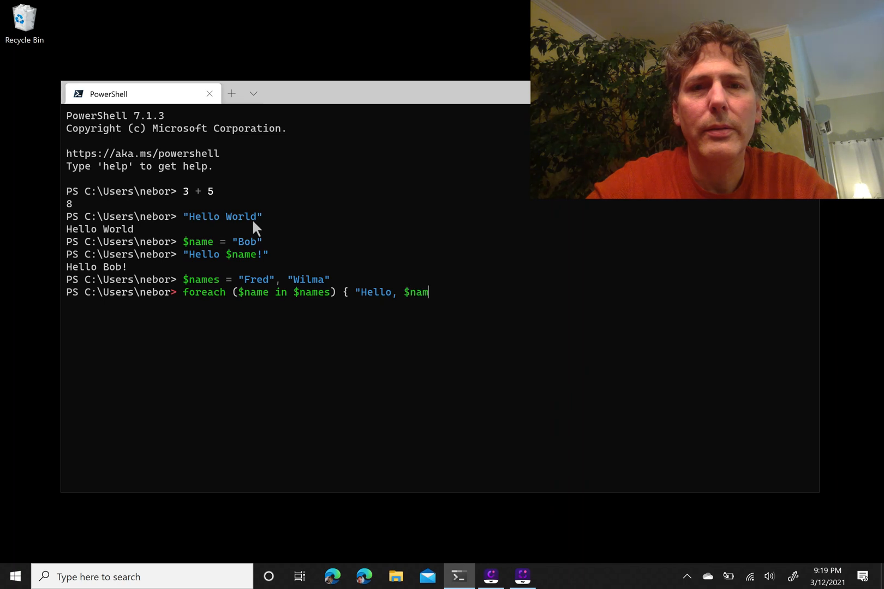
type("e!")
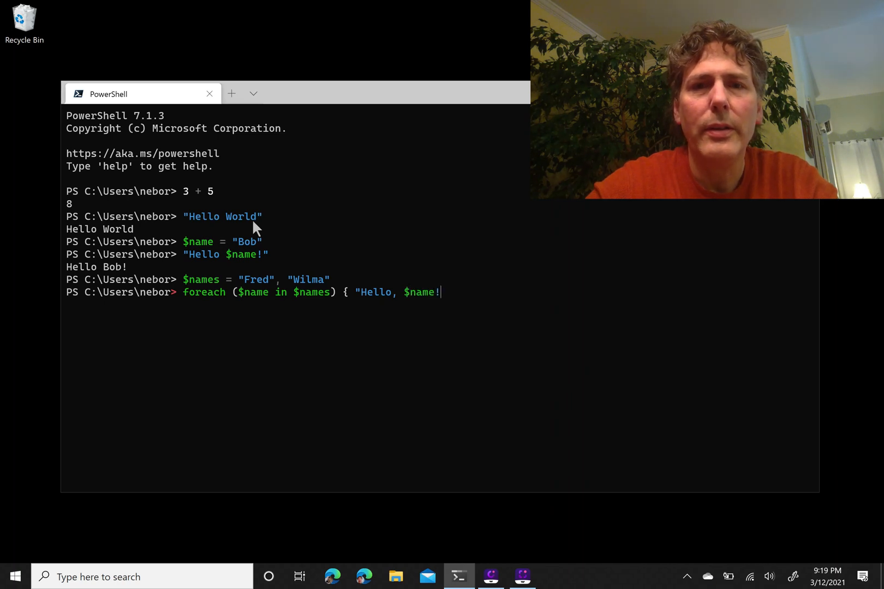
key("Enter")
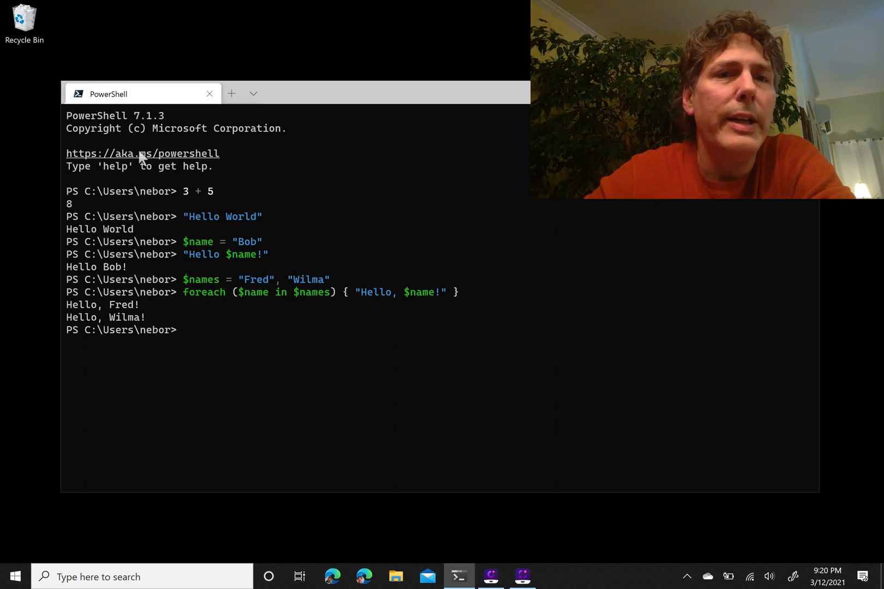
mouse_move(144, 152)
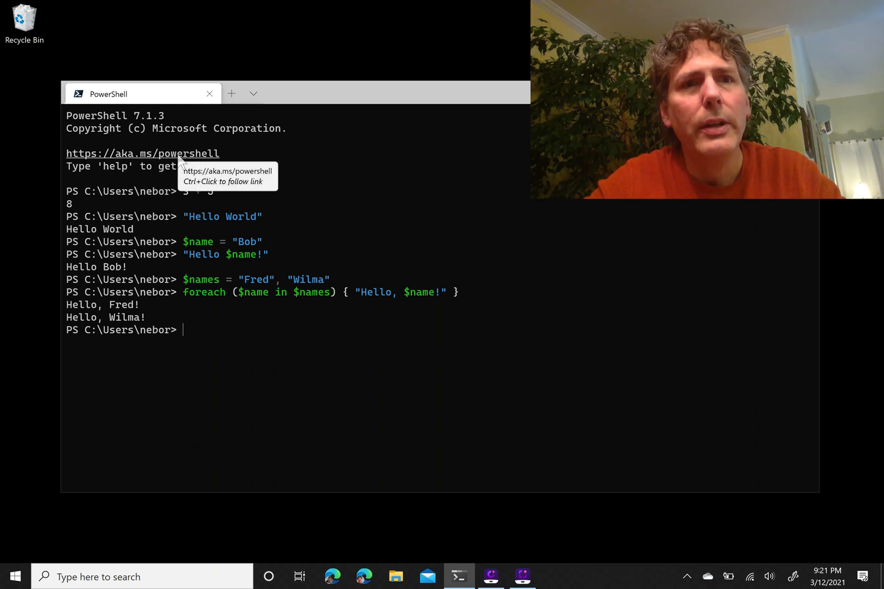
left_click(141, 153)
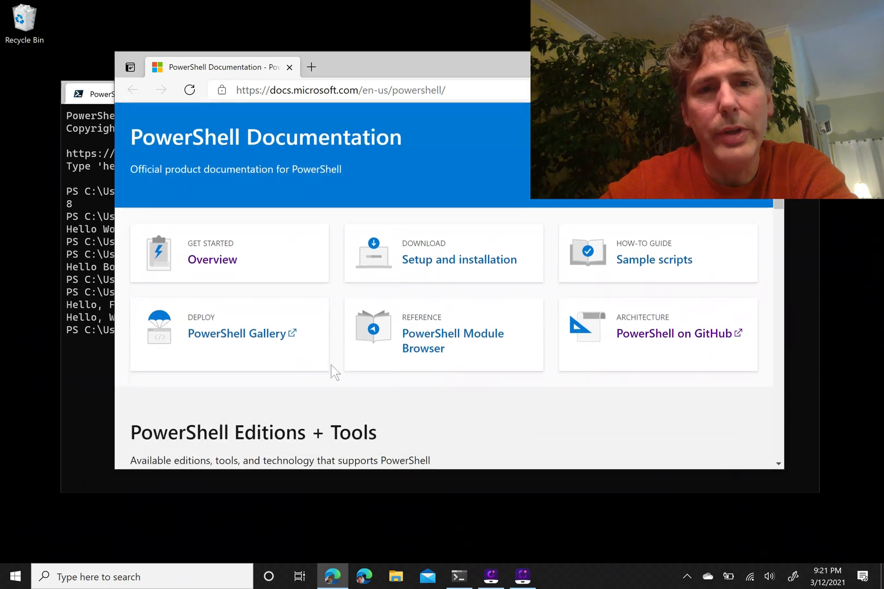
- Scroll down to the PowerShell Editions + Tools section with its Windows, Linux and macOS install links
scroll("down", 3)
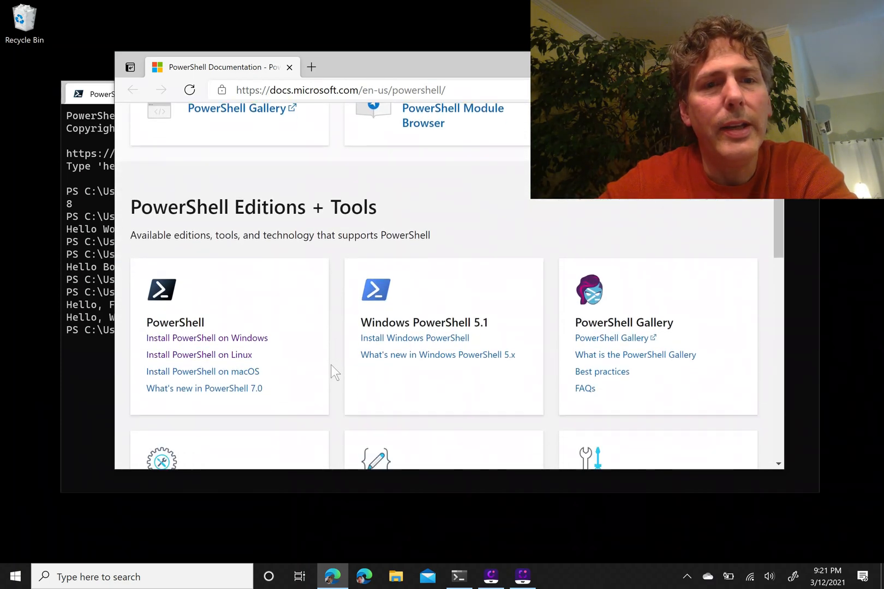
mouse_move(207, 338)
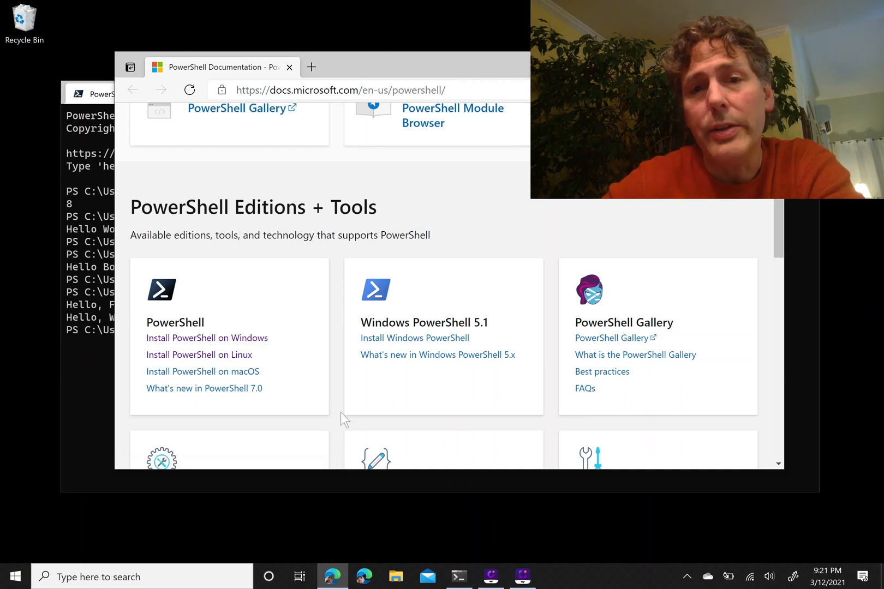
mouse_move(202, 371)
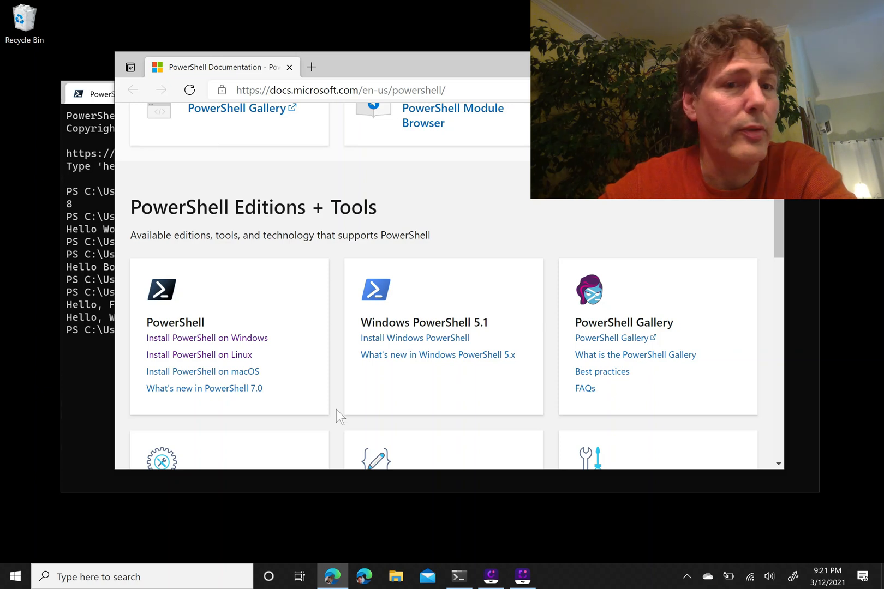
mouse_move(321, 372)
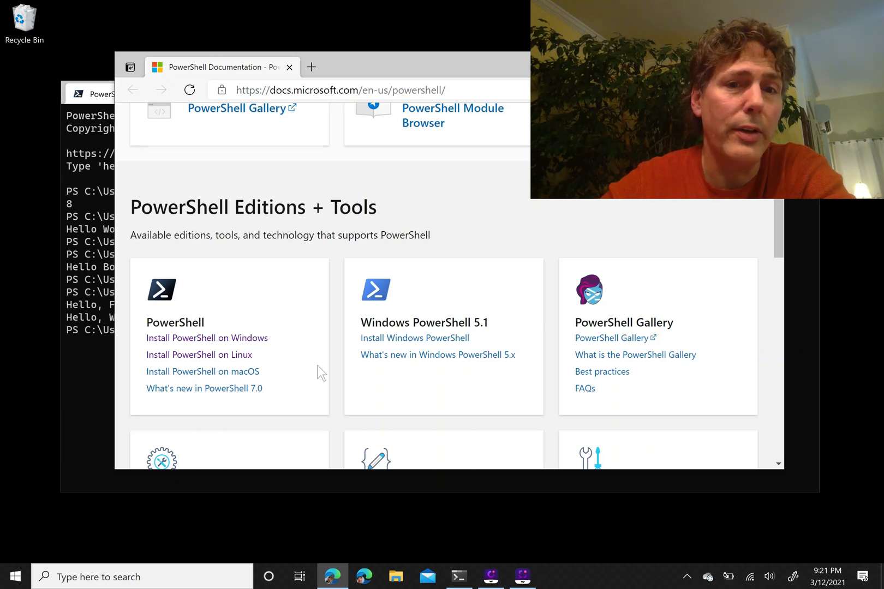
mouse_move(339, 425)
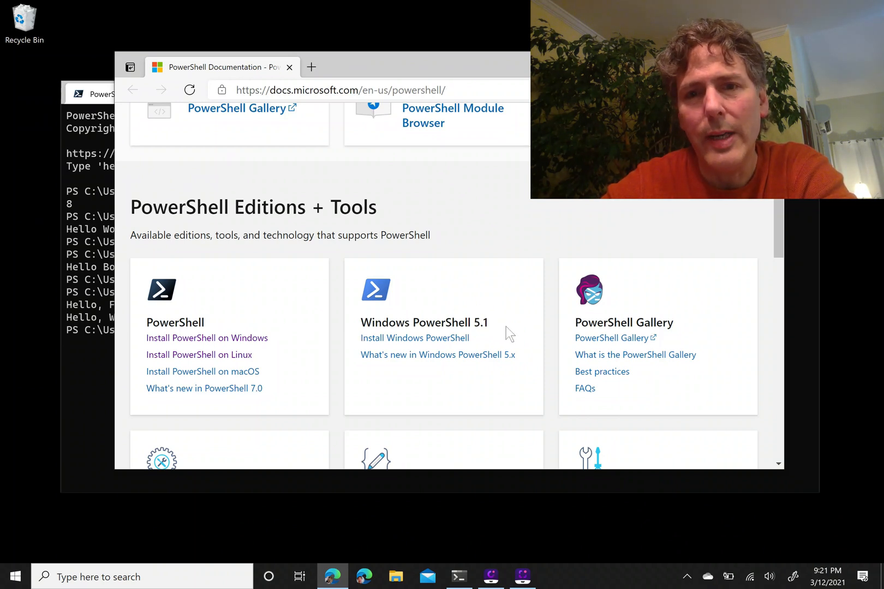
mouse_move(207, 337)
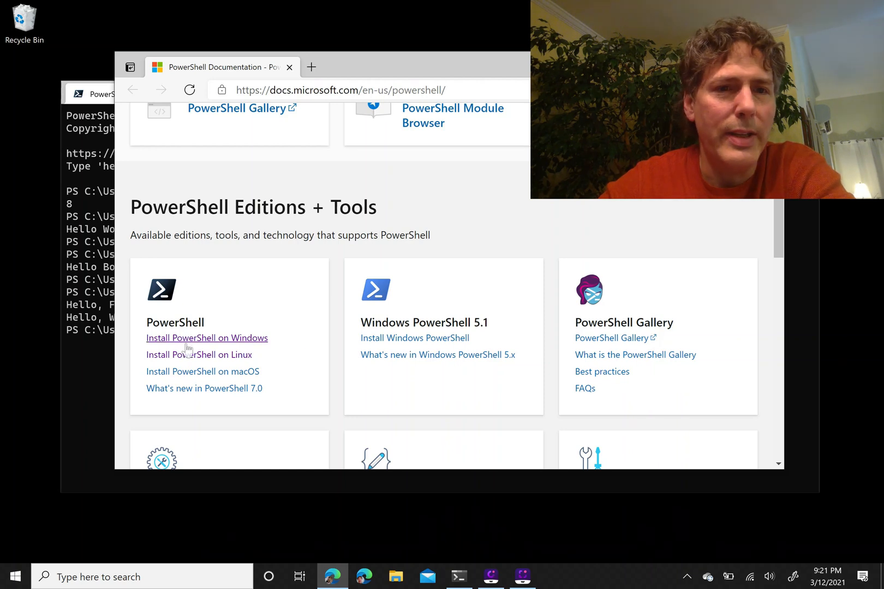